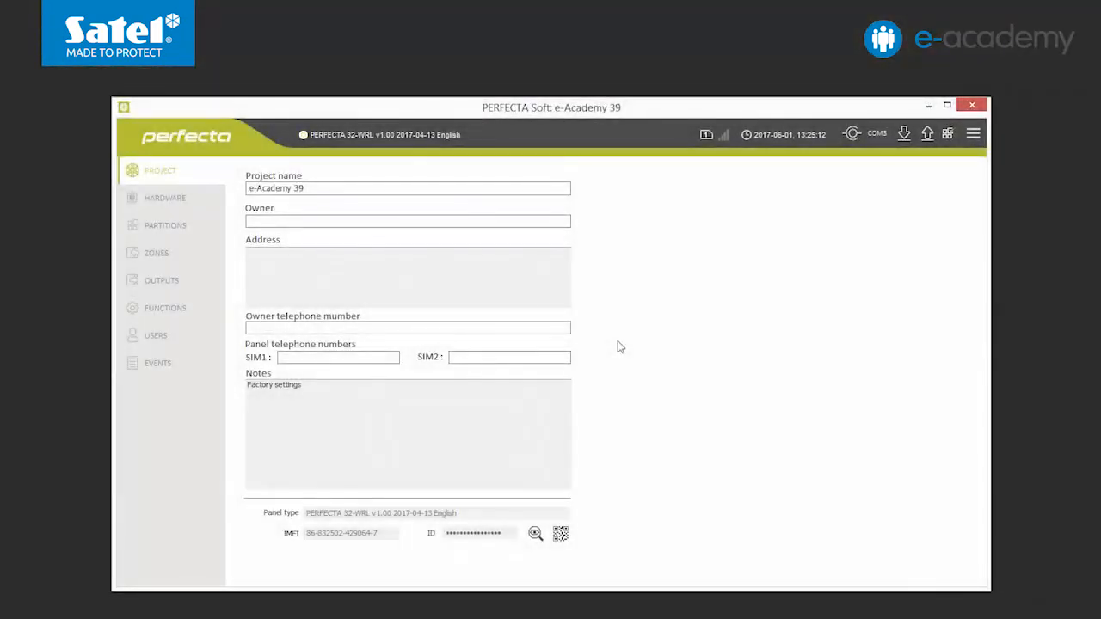
Open the GSM phone settings for SIM 1 and SIM 2 under Hardware.
left_click(164, 198)
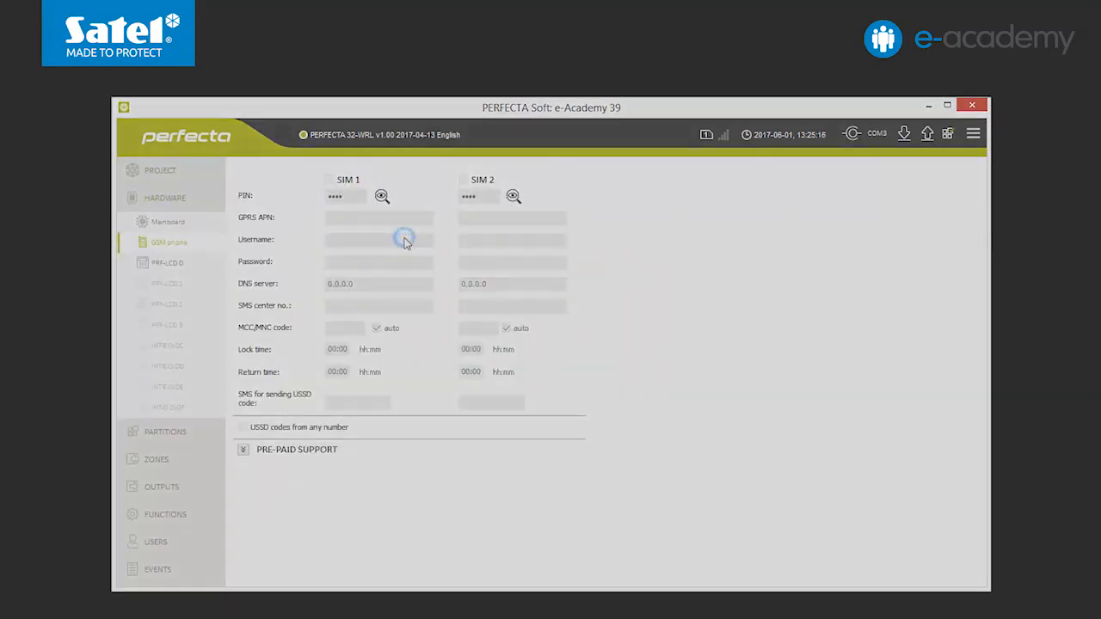
left_click(329, 179)
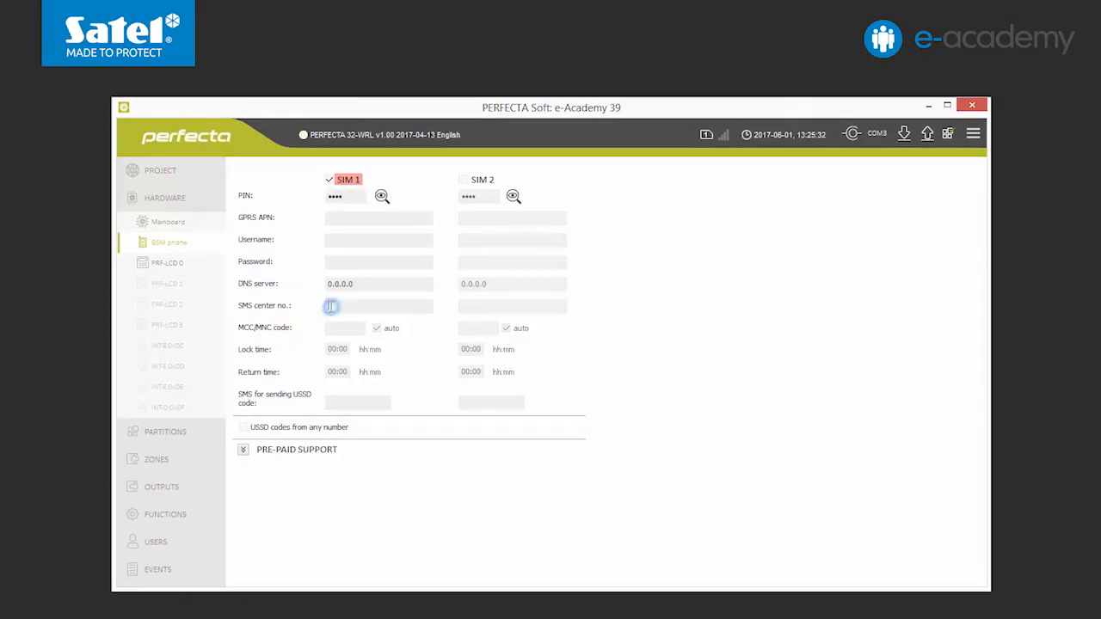
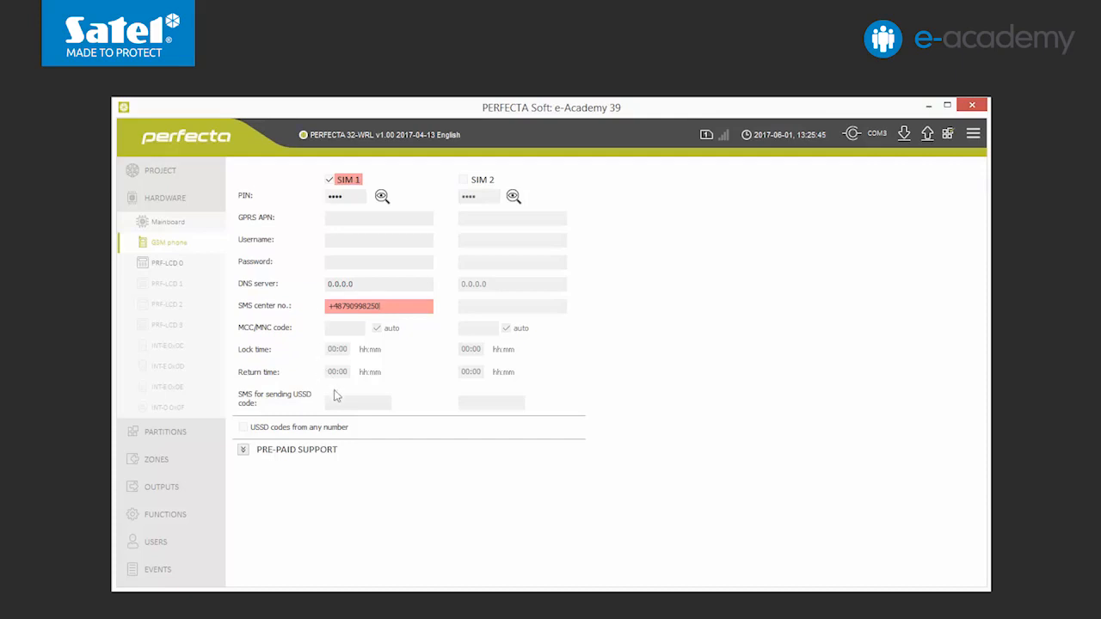
left_click(358, 401)
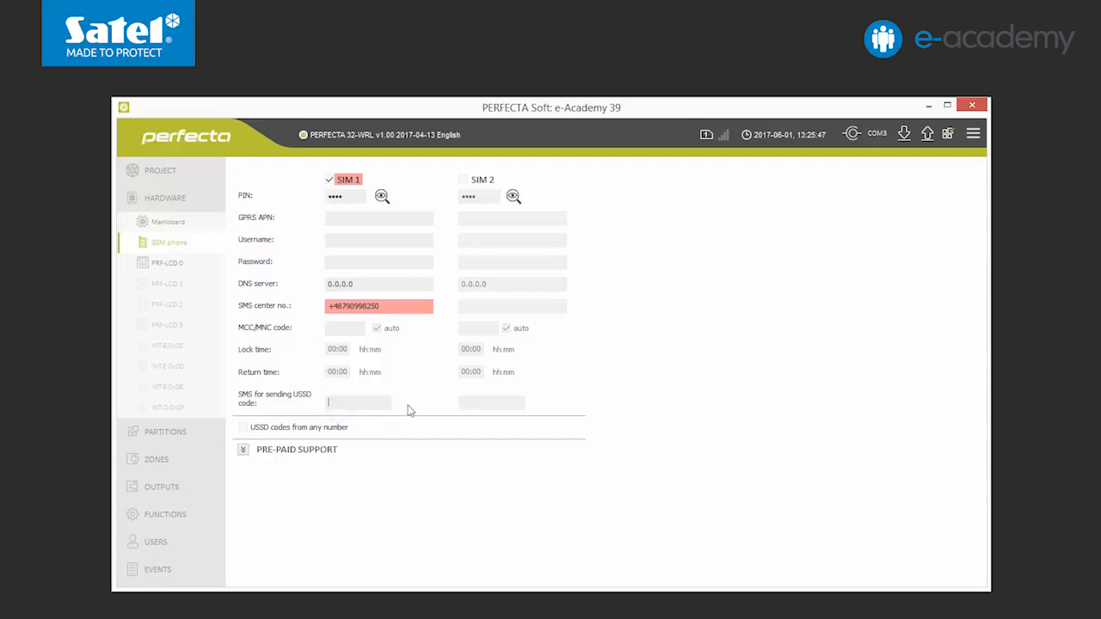
type("START")
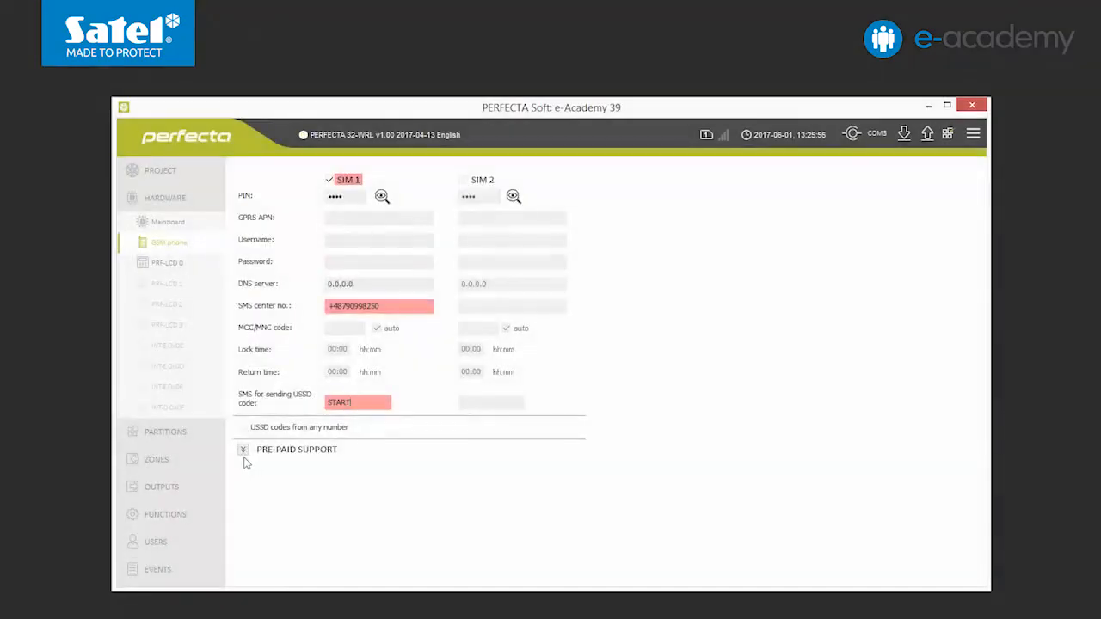
Set SIM 1 pre-paid support: *101#, *100*$#, minimum level 5, HOWMUCH at 18:00.
left_click(242, 449)
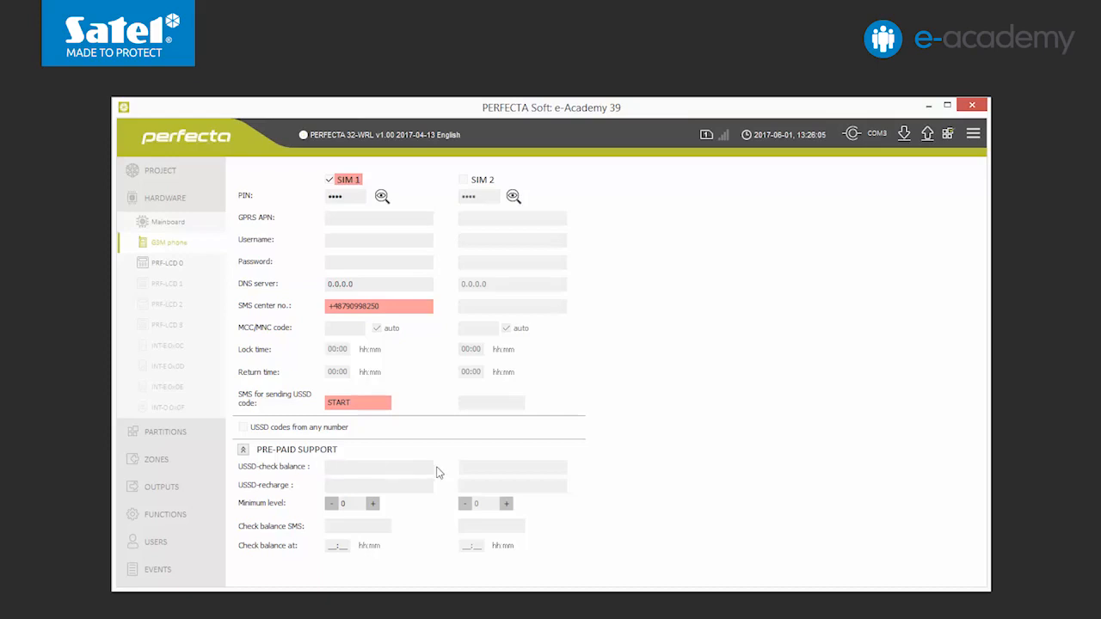
type("*101#")
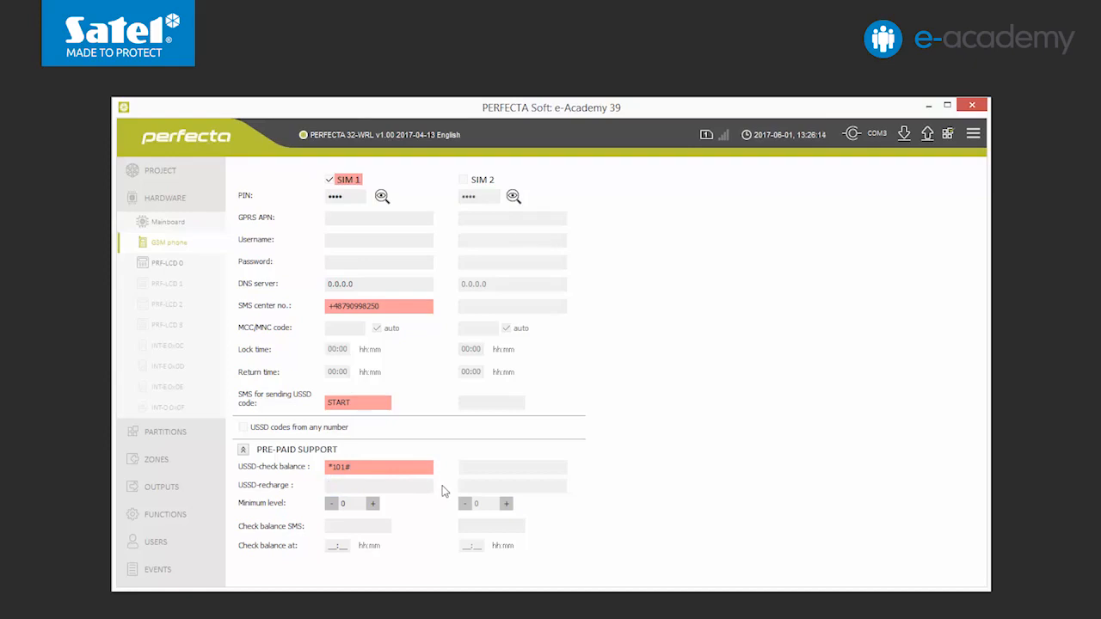
type("*100*$#")
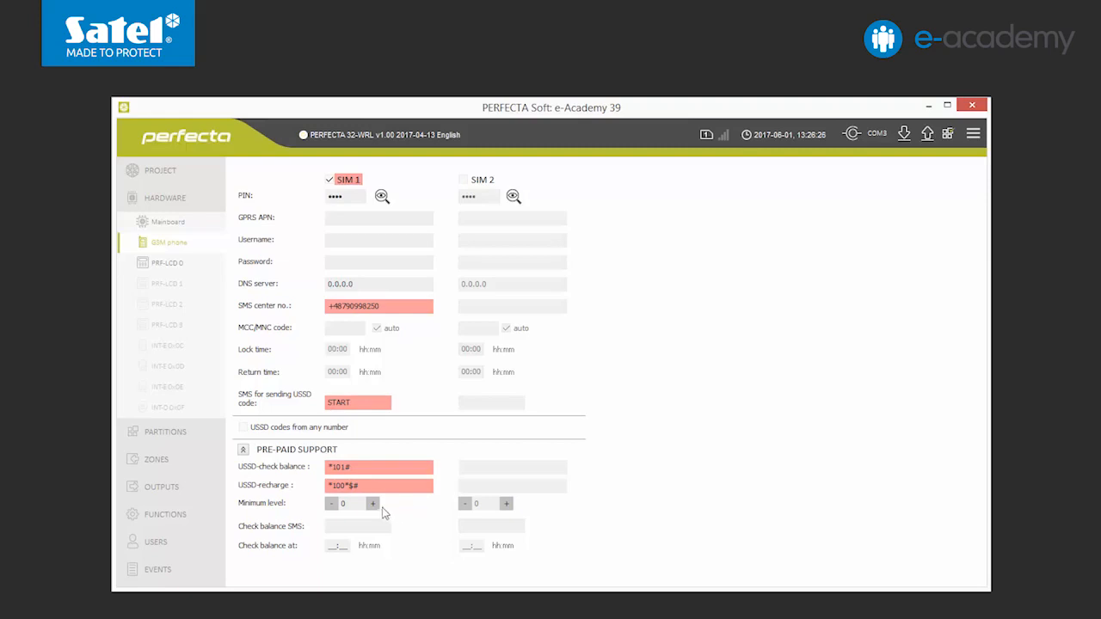
left_click(374, 503)
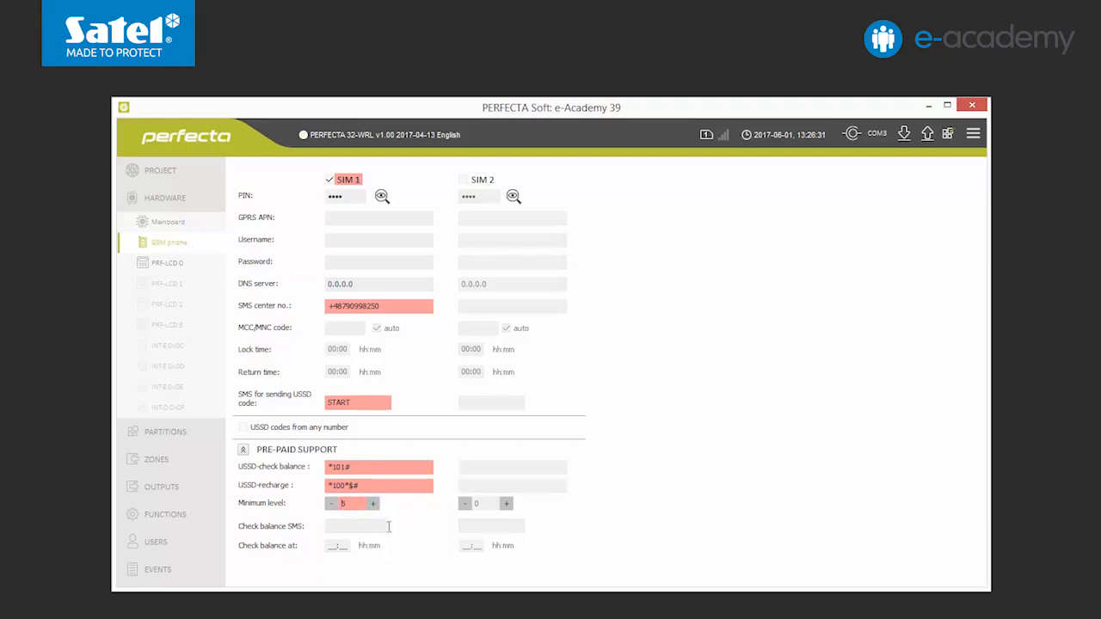
left_click(335, 545)
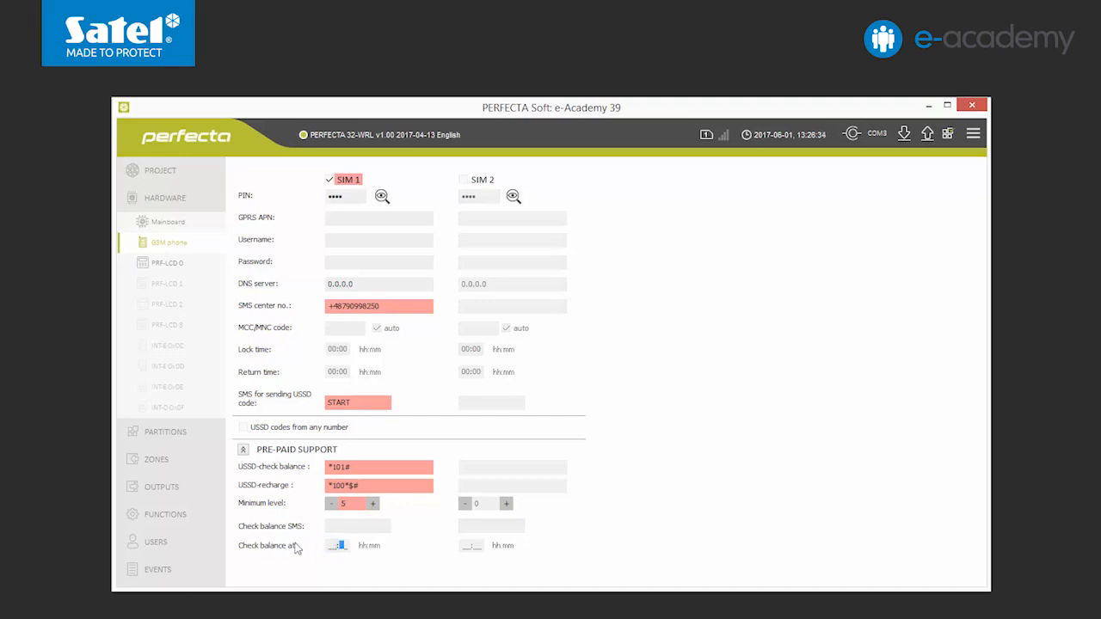
type("18:00")
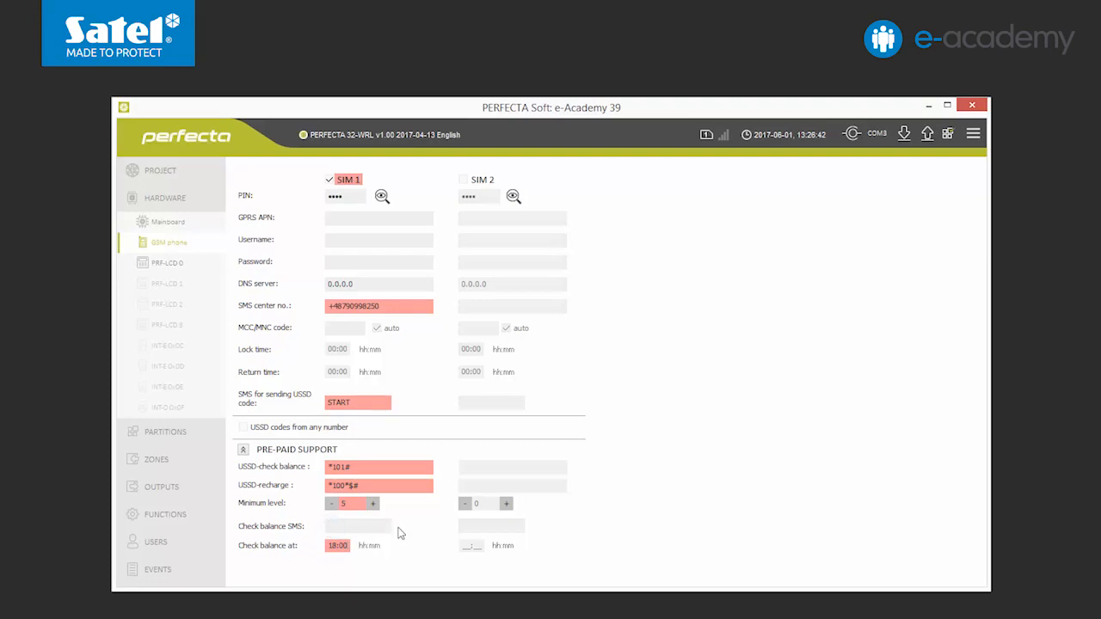
type("HOWMUCH")
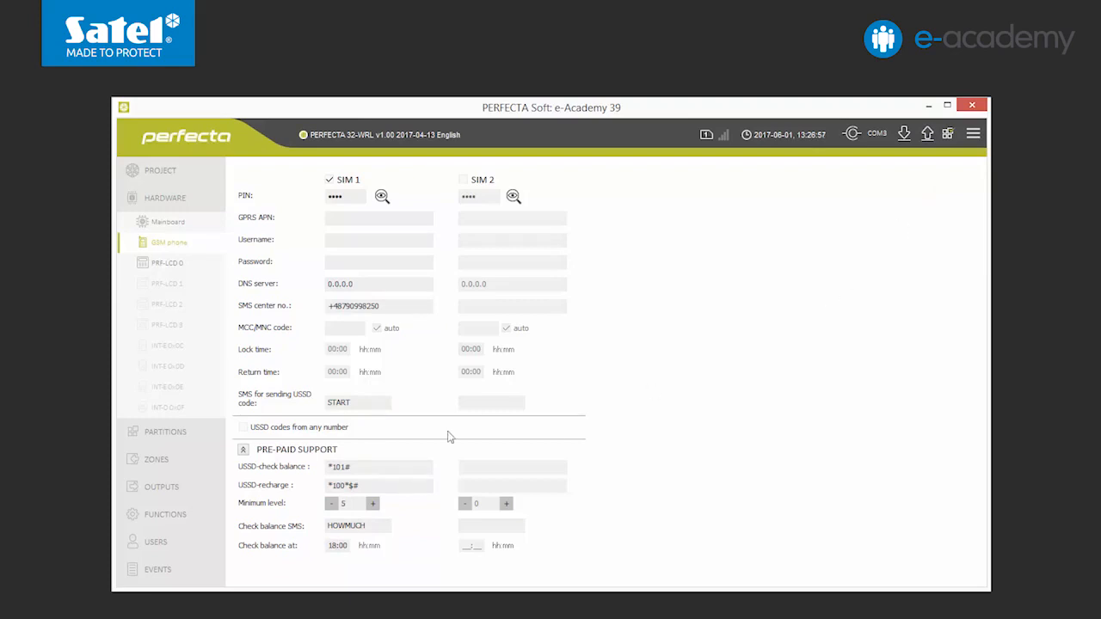
Go to the Messaging page under Functions to show Phones 1–8.
left_click(165, 514)
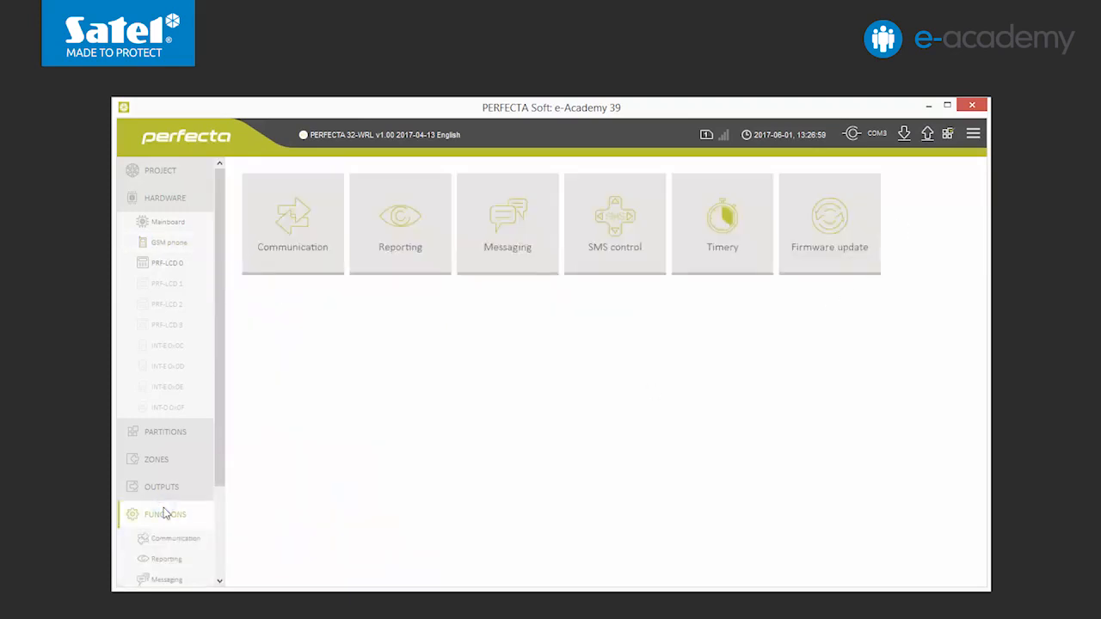
left_click(507, 223)
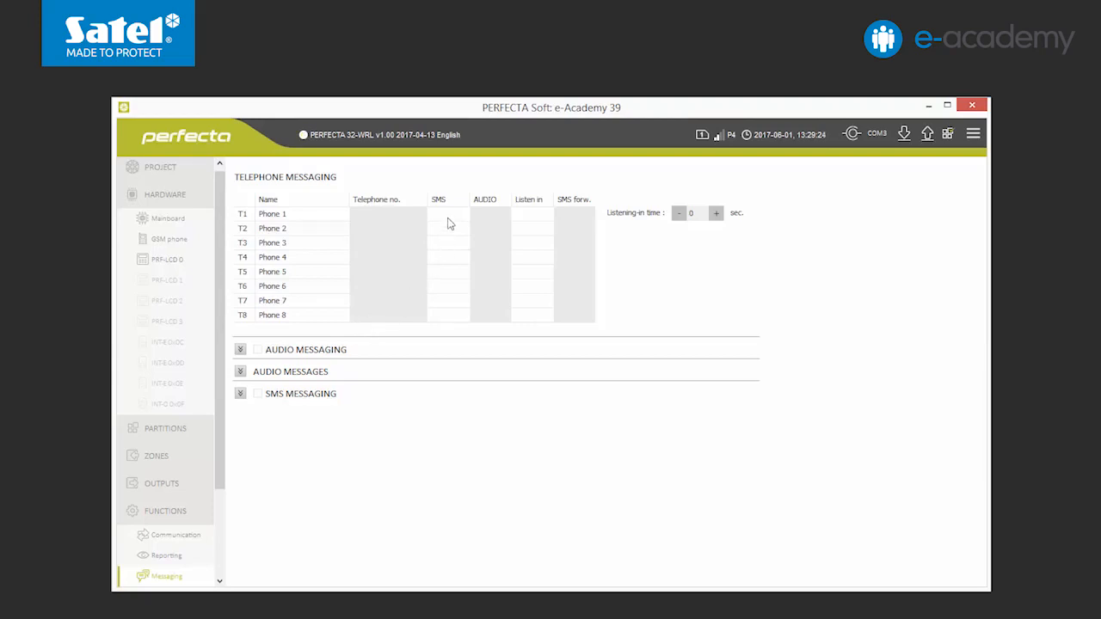
mouse_move(531, 224)
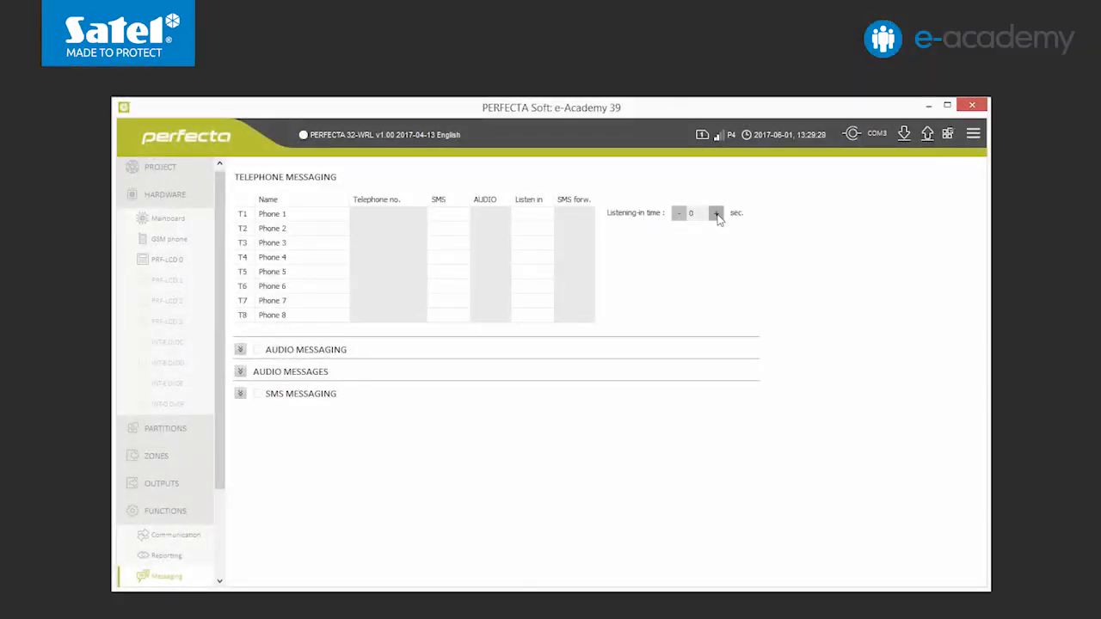
left_click(715, 214)
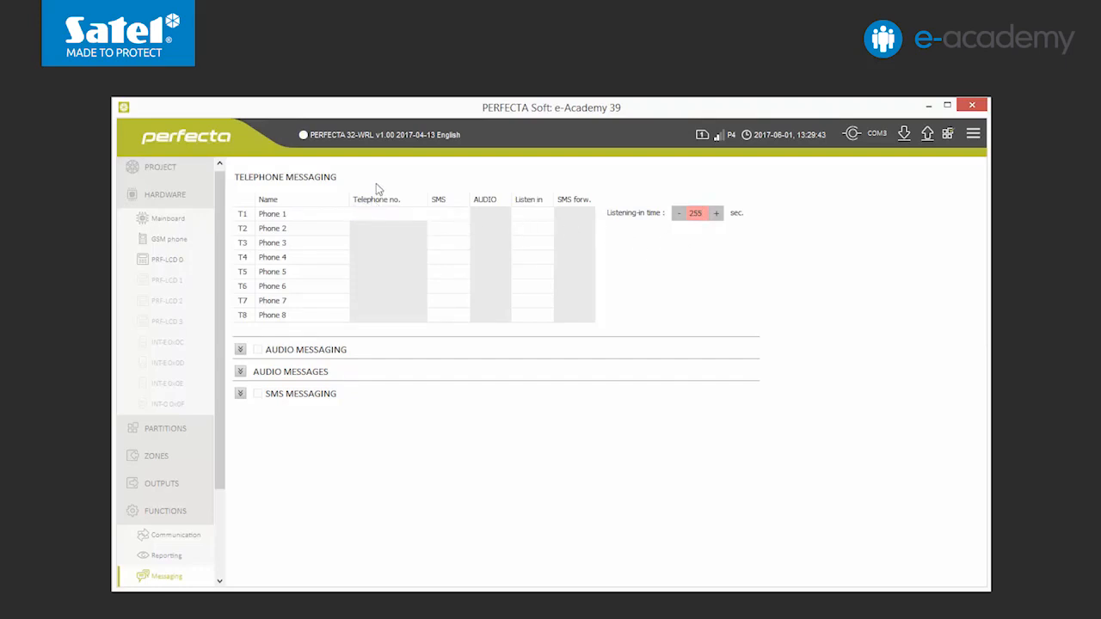
type("5")
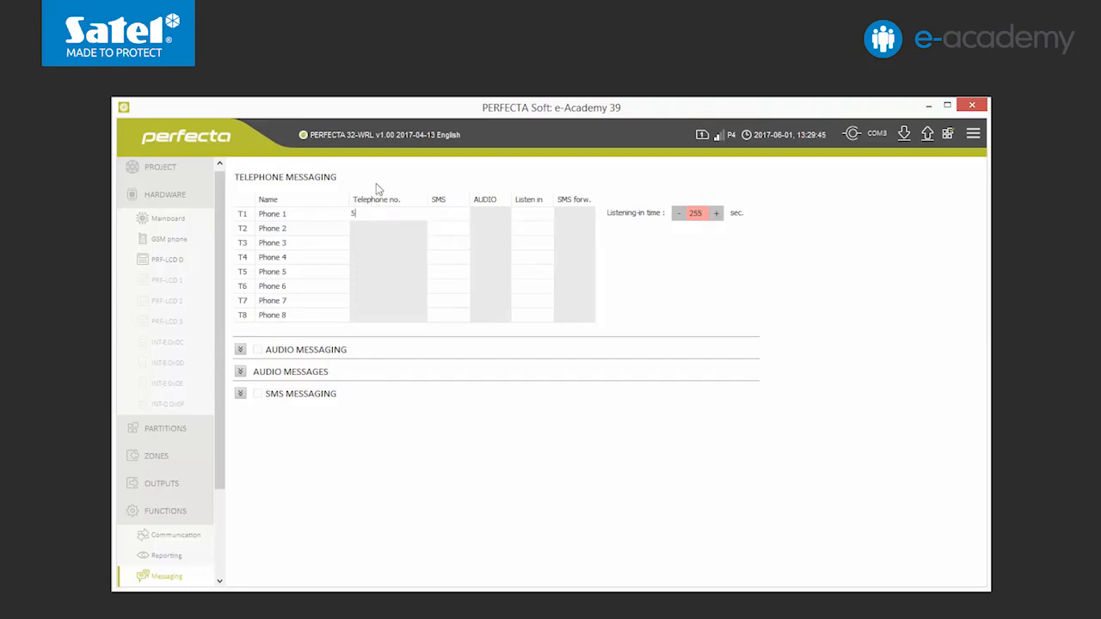
type("31005")
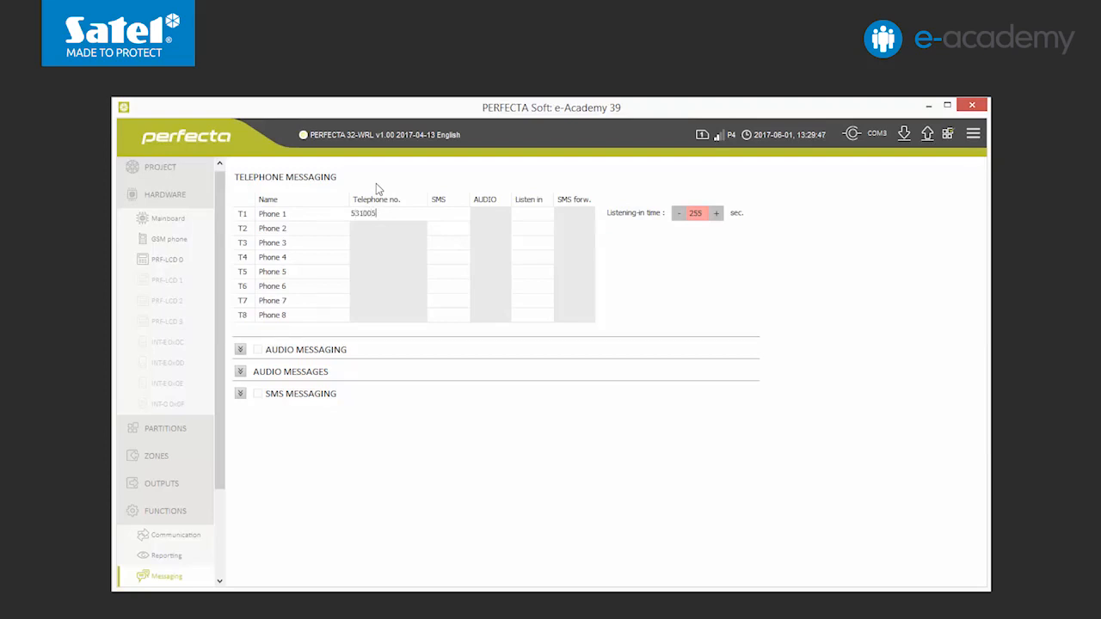
type("9991")
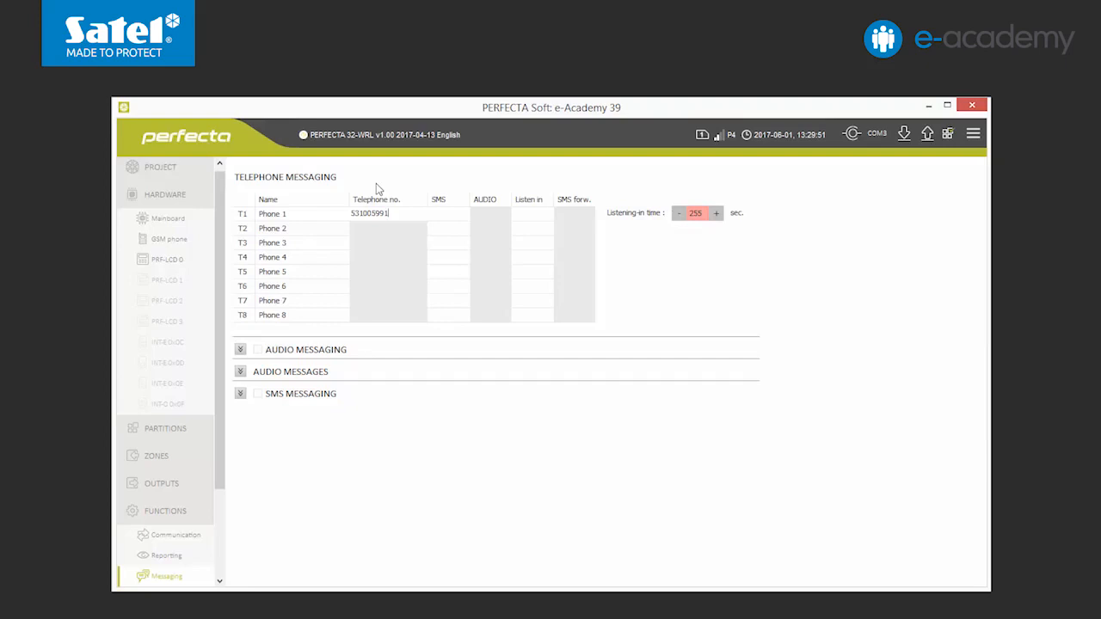
mouse_move(440, 222)
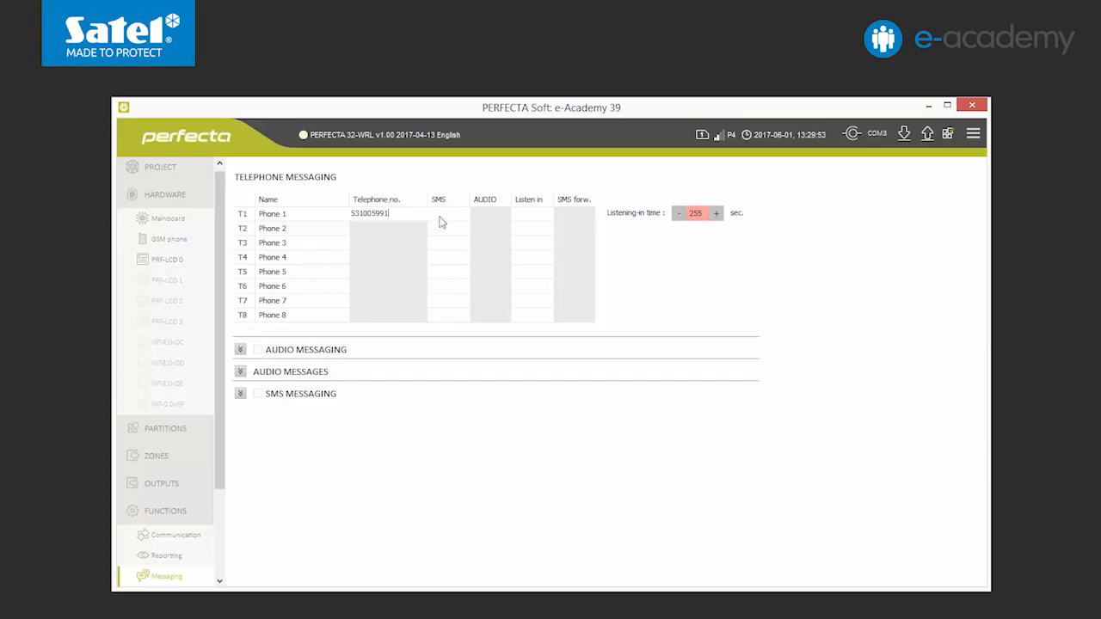
left_click(447, 213)
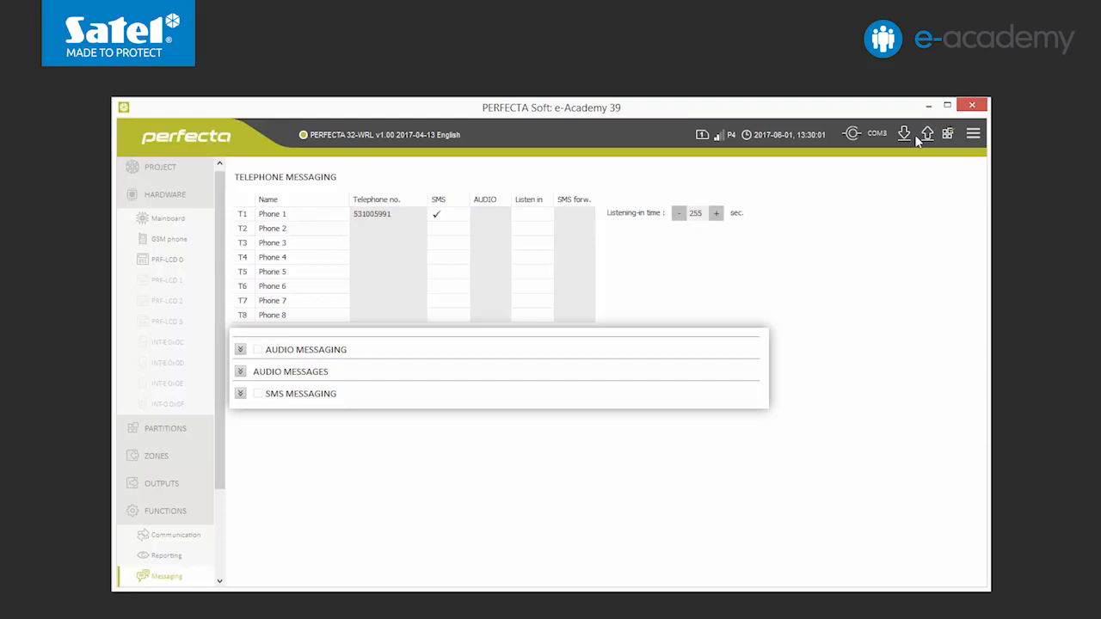
mouse_move(905, 154)
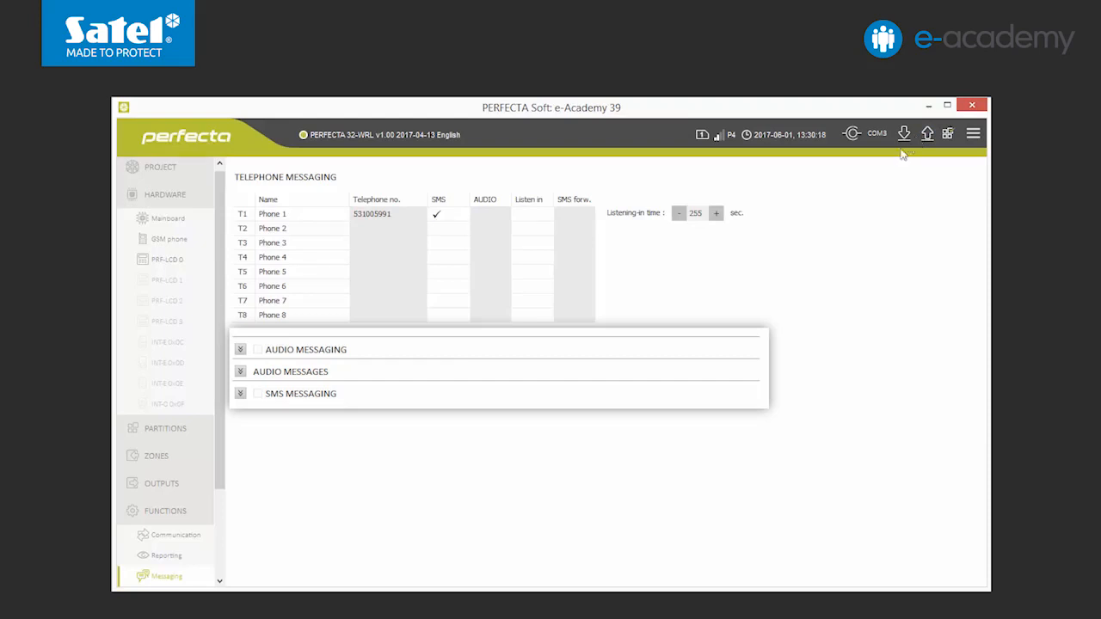
Import attention_alarm_at_home.wav from C:\Notifications as audio message 1.
left_click(241, 370)
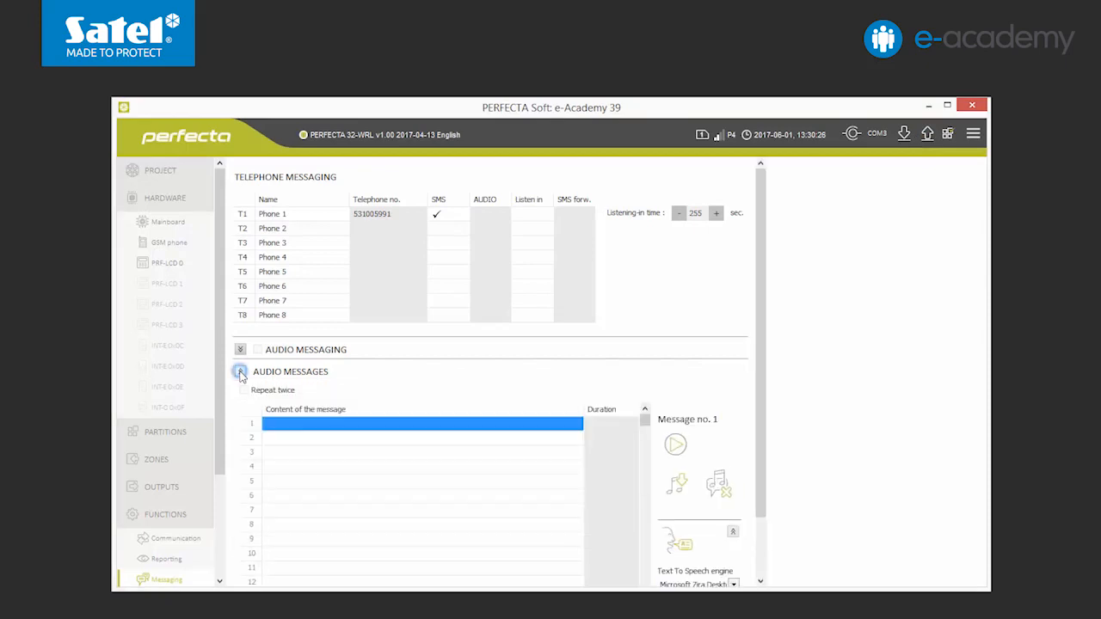
left_click(241, 371)
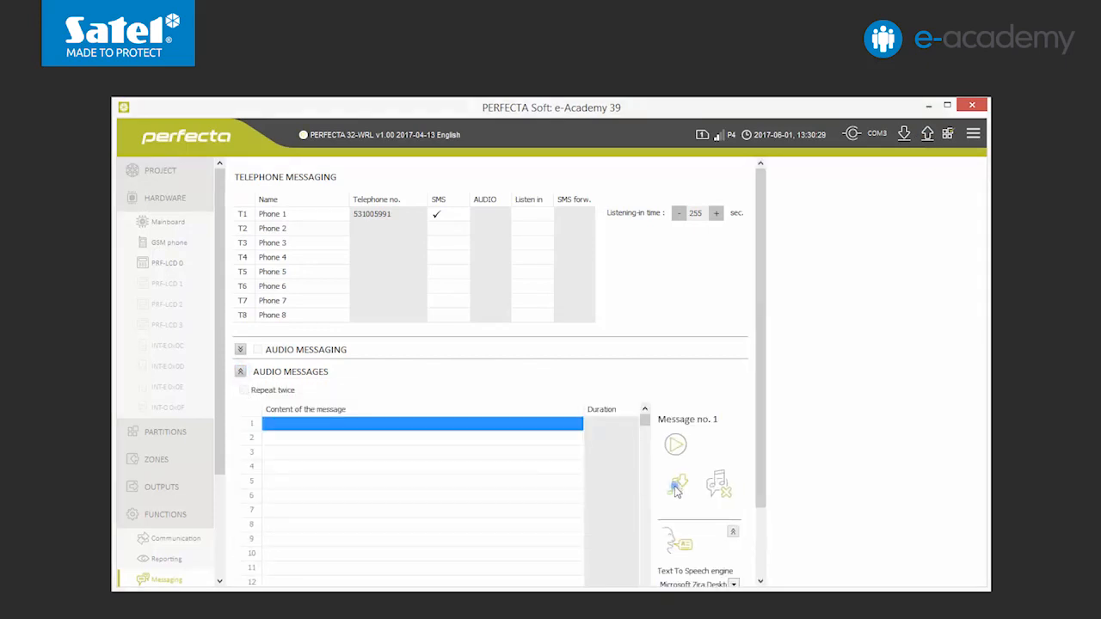
left_click(675, 484)
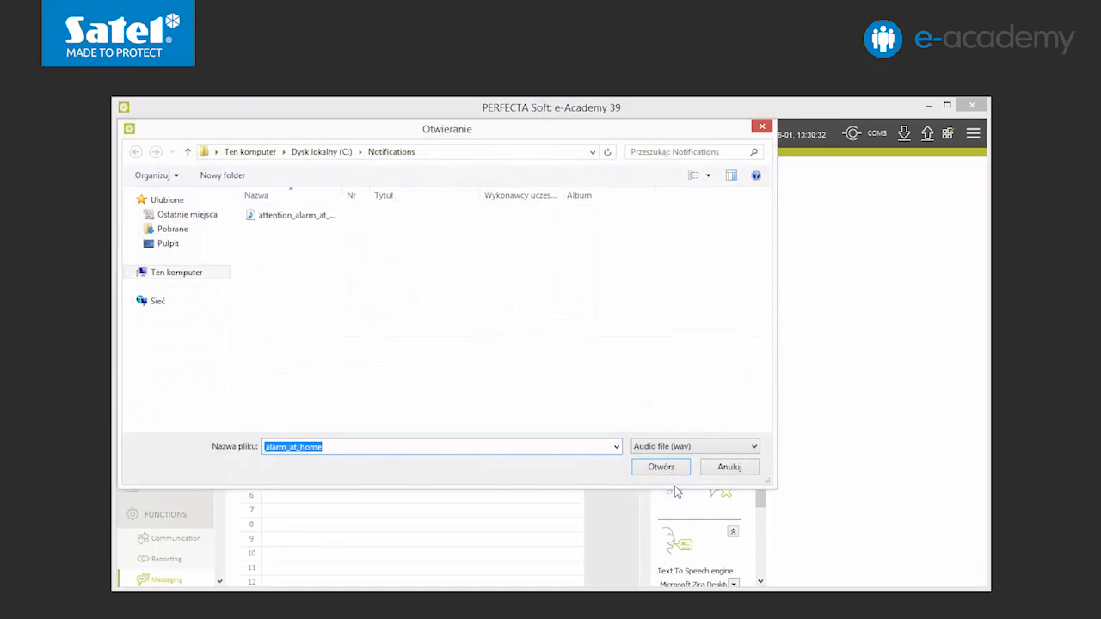
left_click(295, 215)
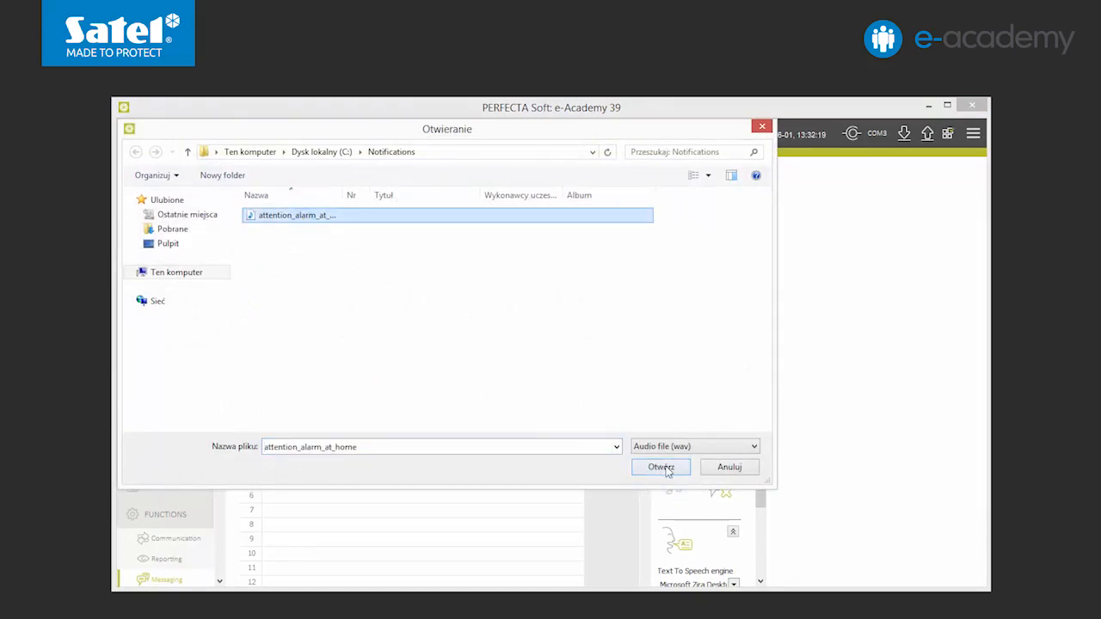
left_click(660, 467)
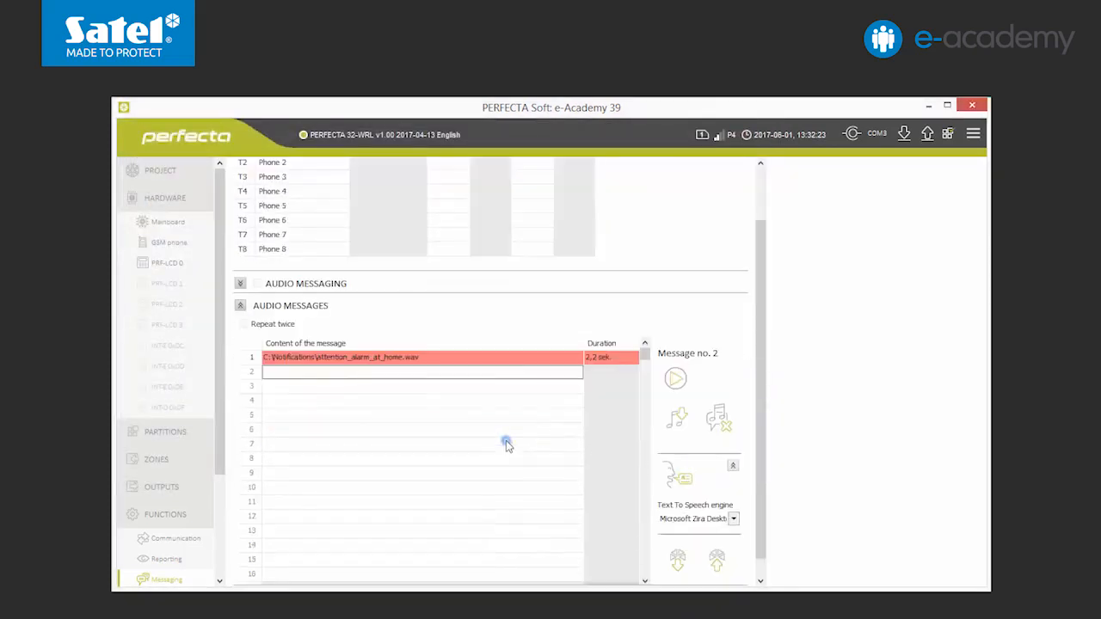
Enter 'alarm part1' as the text of audio message 2.
type("alarm")
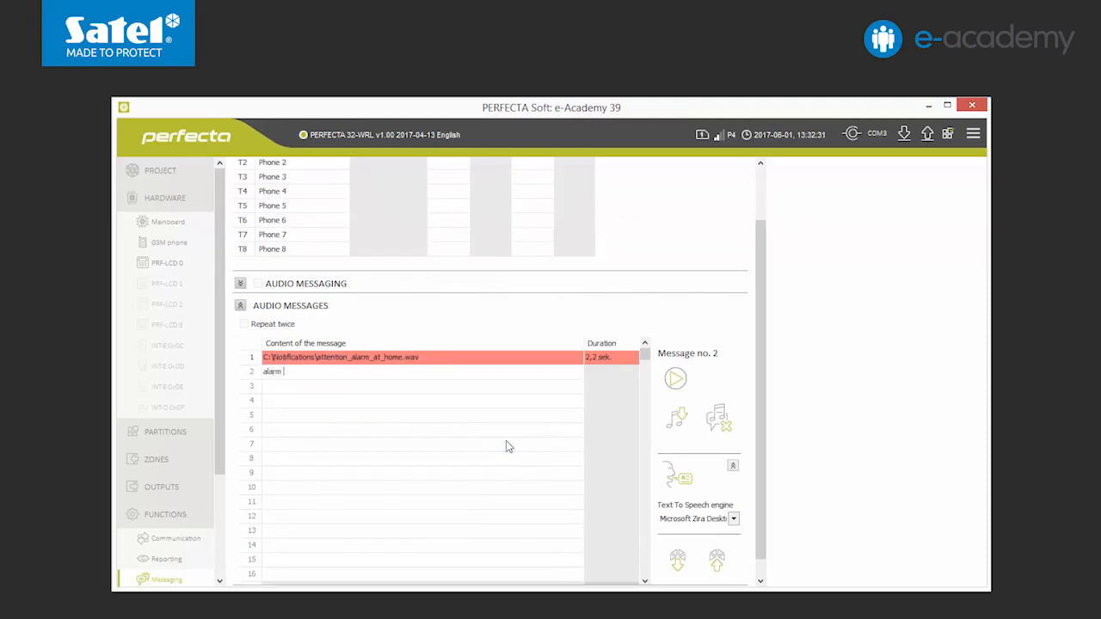
type("partition one")
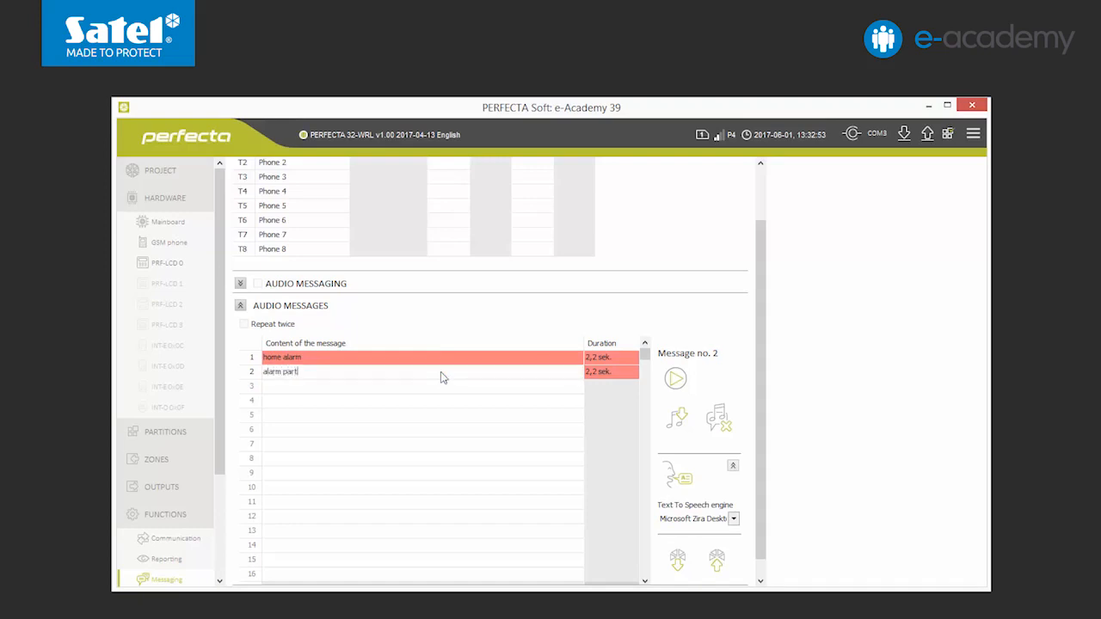
type("1")
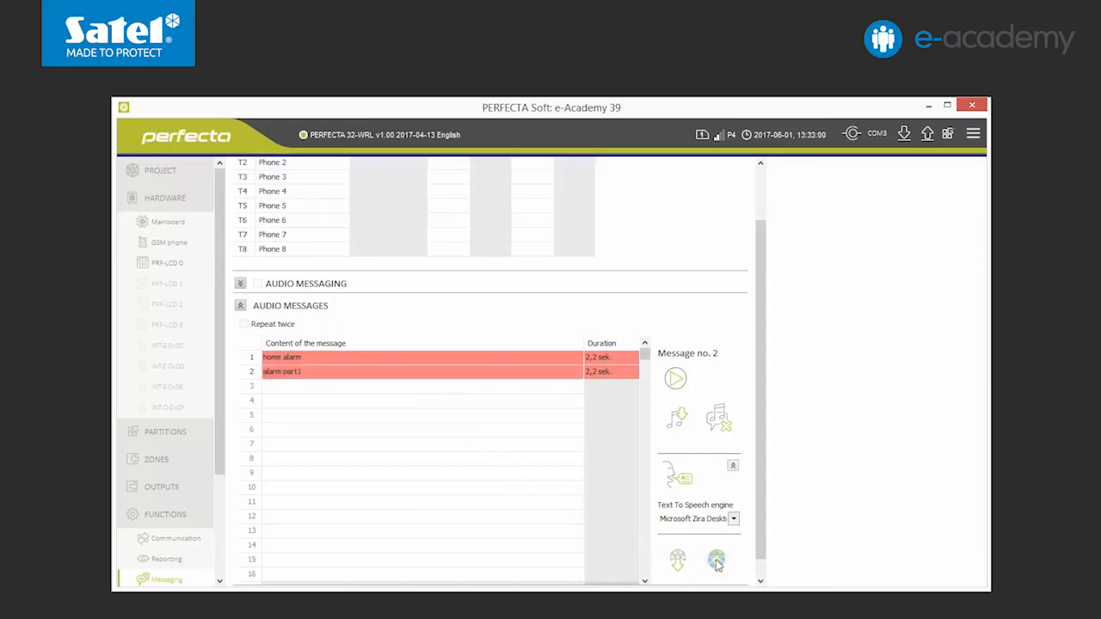
mouse_move(717, 560)
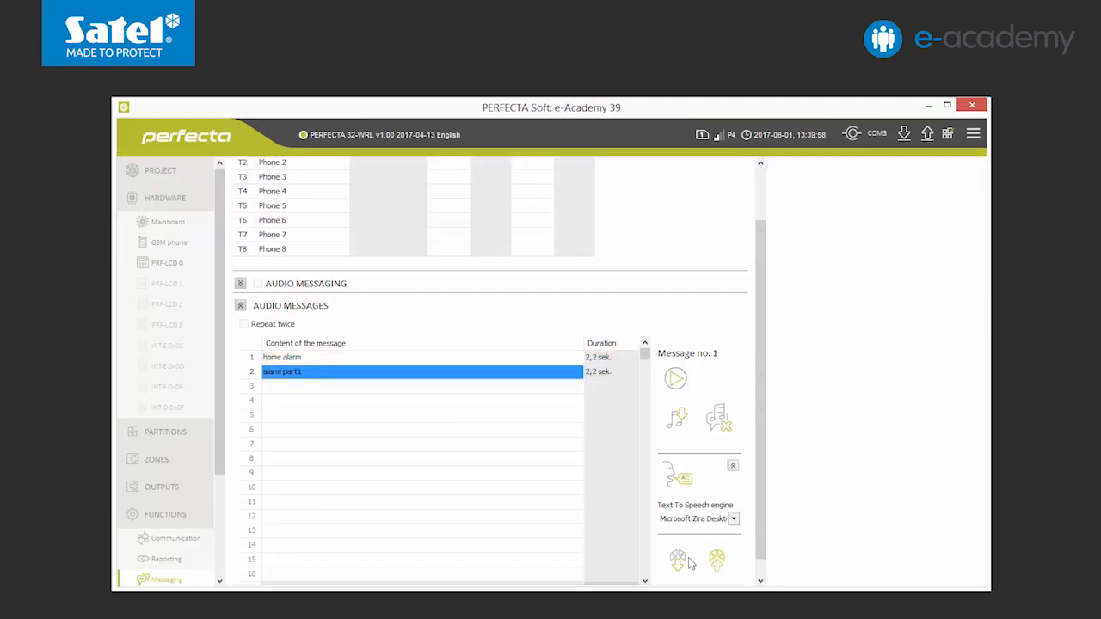
Tick telephone T2 for the Partition 1 Alarm audio notification and select its message.
left_click(240, 284)
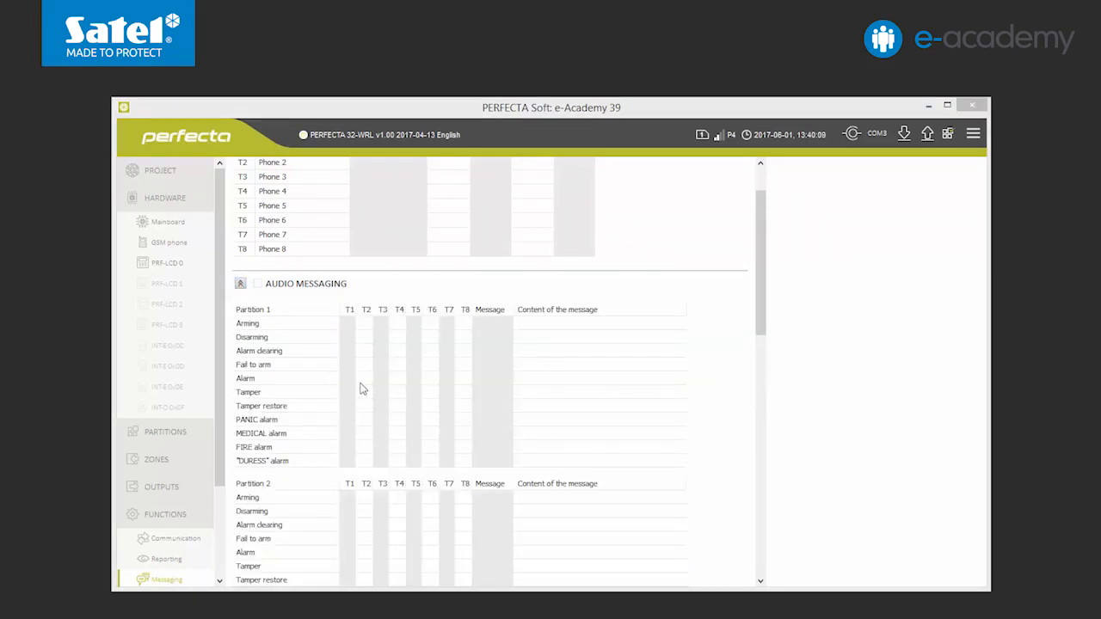
left_click(364, 378)
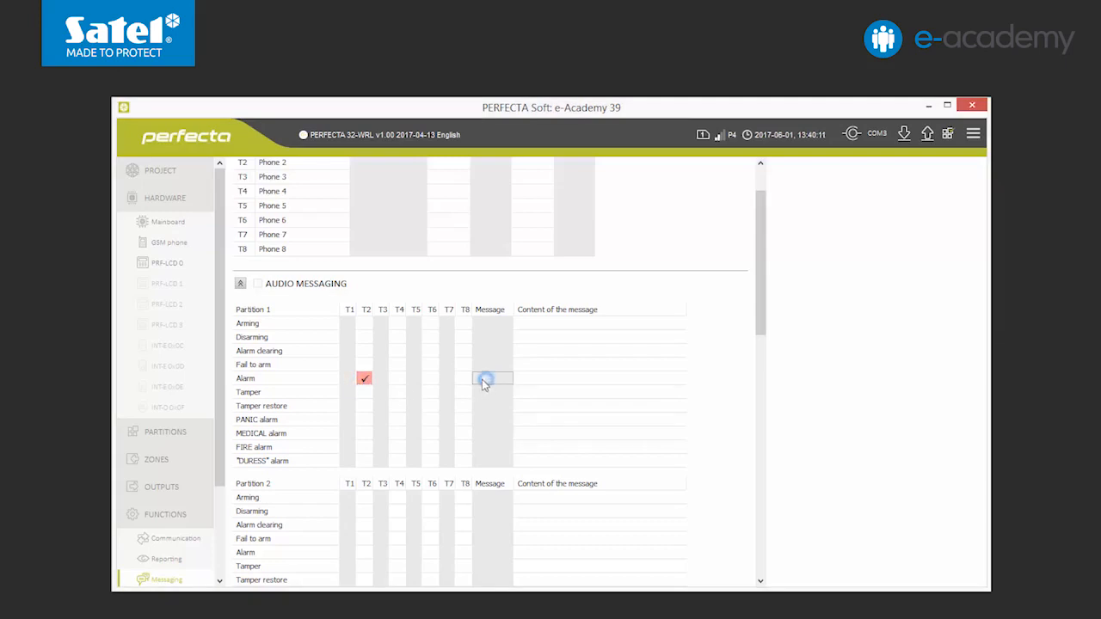
left_click(491, 378)
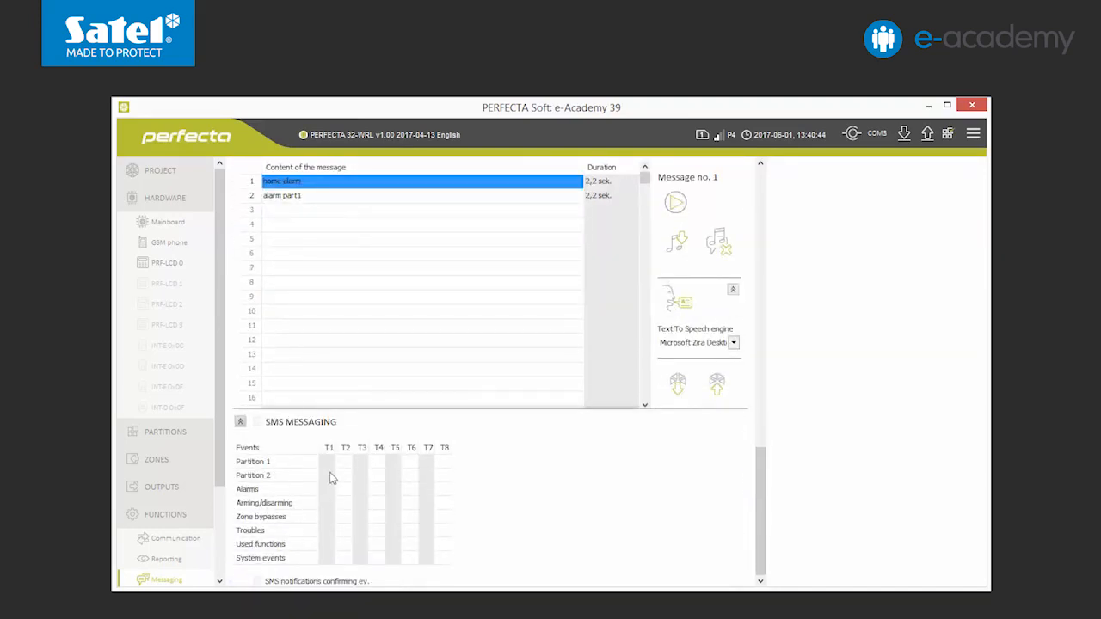
Tick T1 for Partition 1, Partition 2 and Alarms SMS events, and enable SMS messaging.
left_click(328, 475)
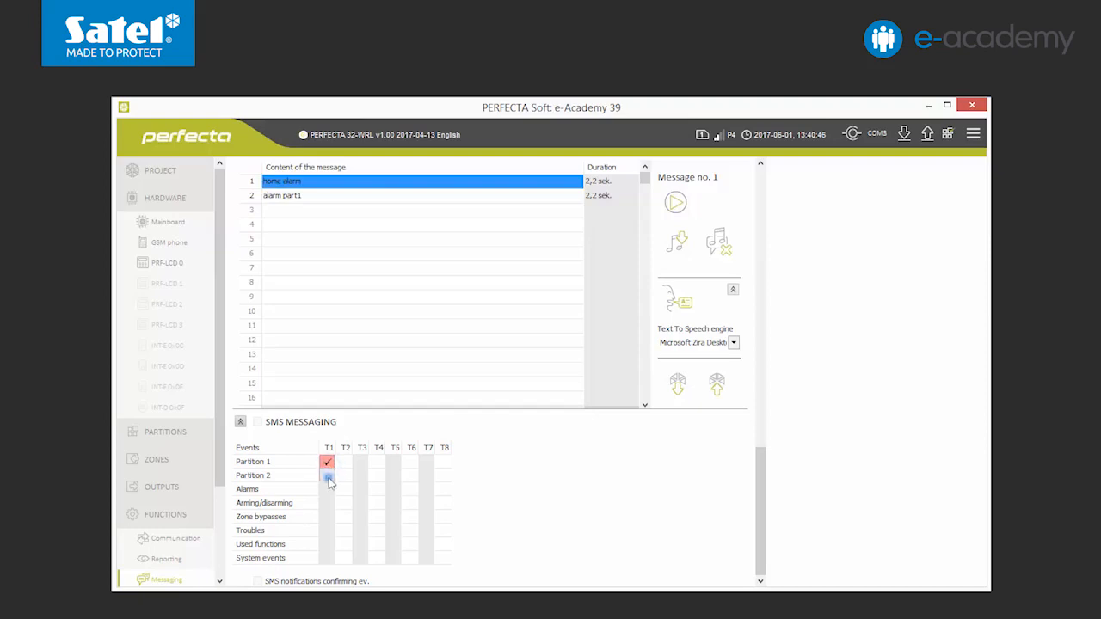
left_click(327, 476)
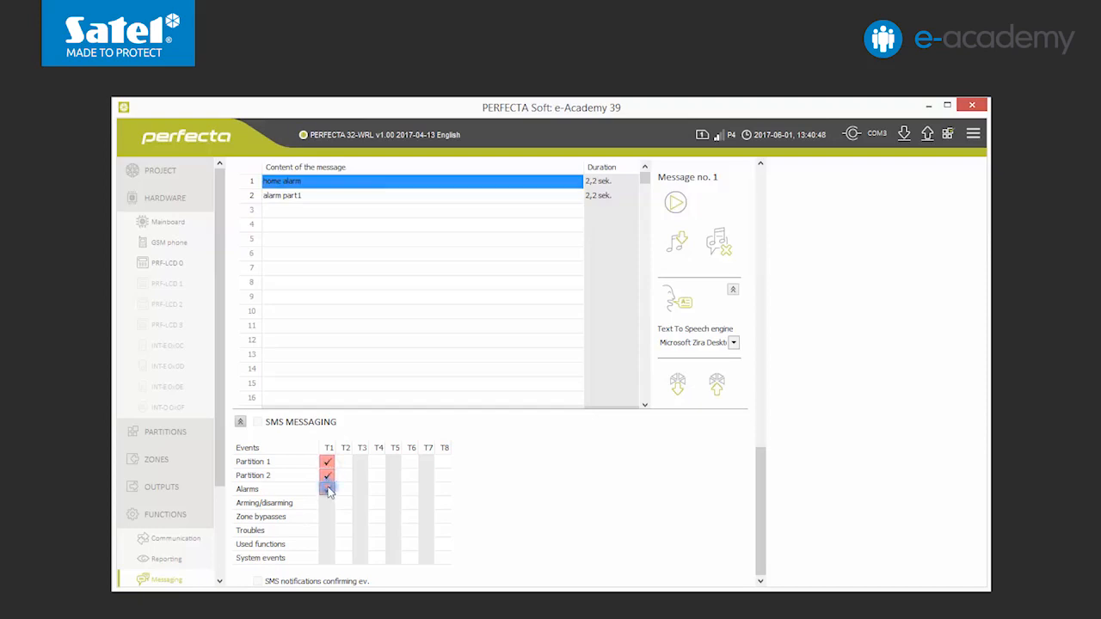
left_click(327, 489)
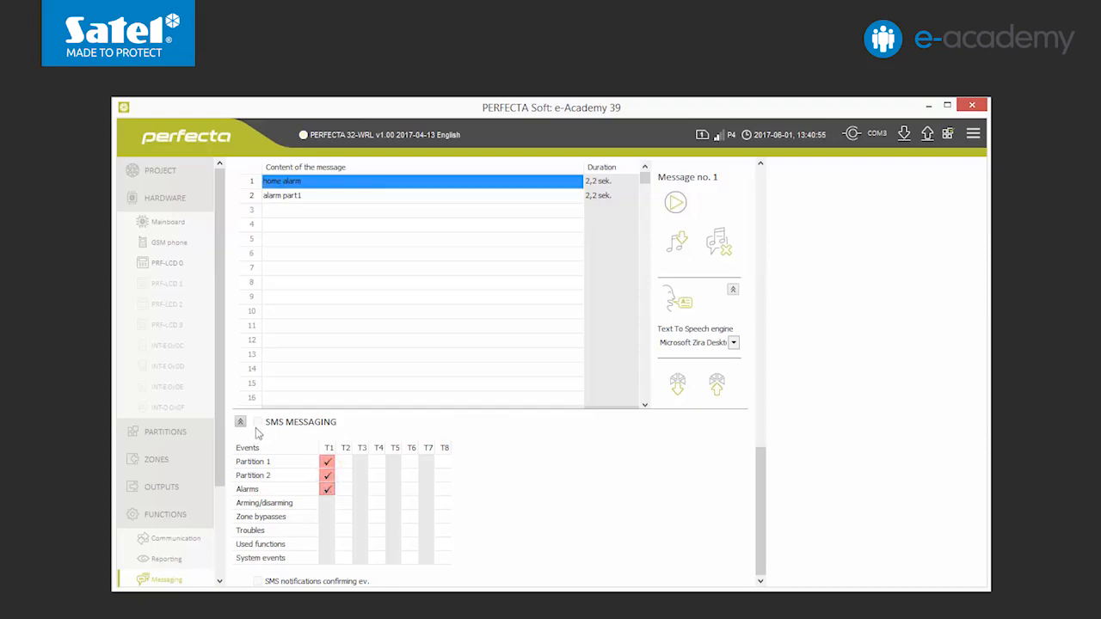
left_click(258, 422)
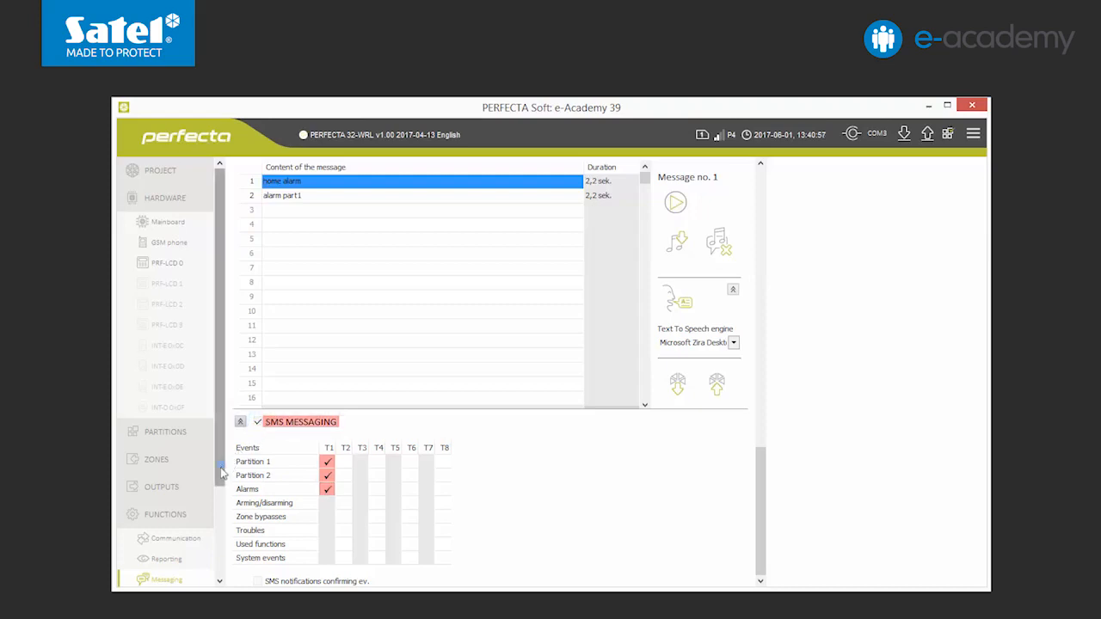
left_click(157, 572)
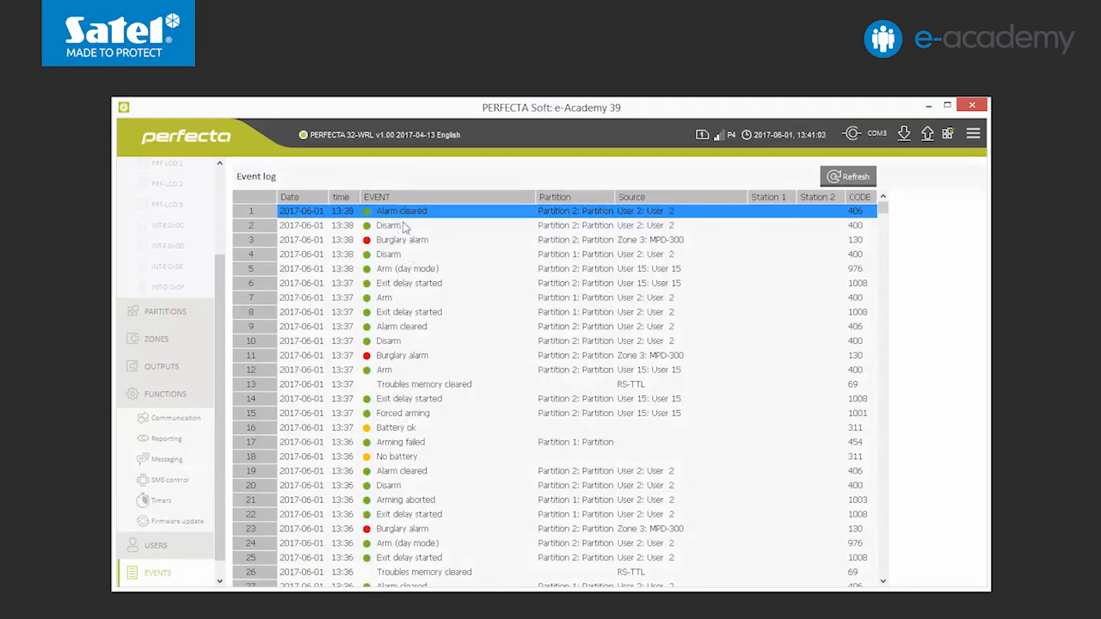
Open EVENTS to view the recent arming, disarming and burglary alarm events.
left_click(165, 394)
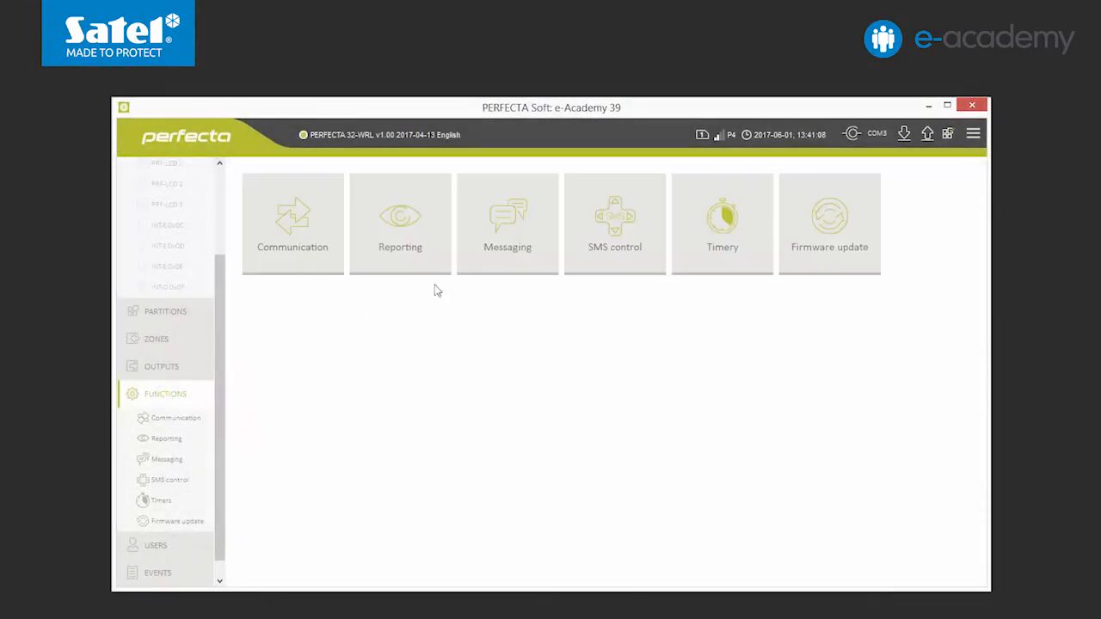
Open the SMS control table and browse the function list for command 1 without choosing.
left_click(614, 224)
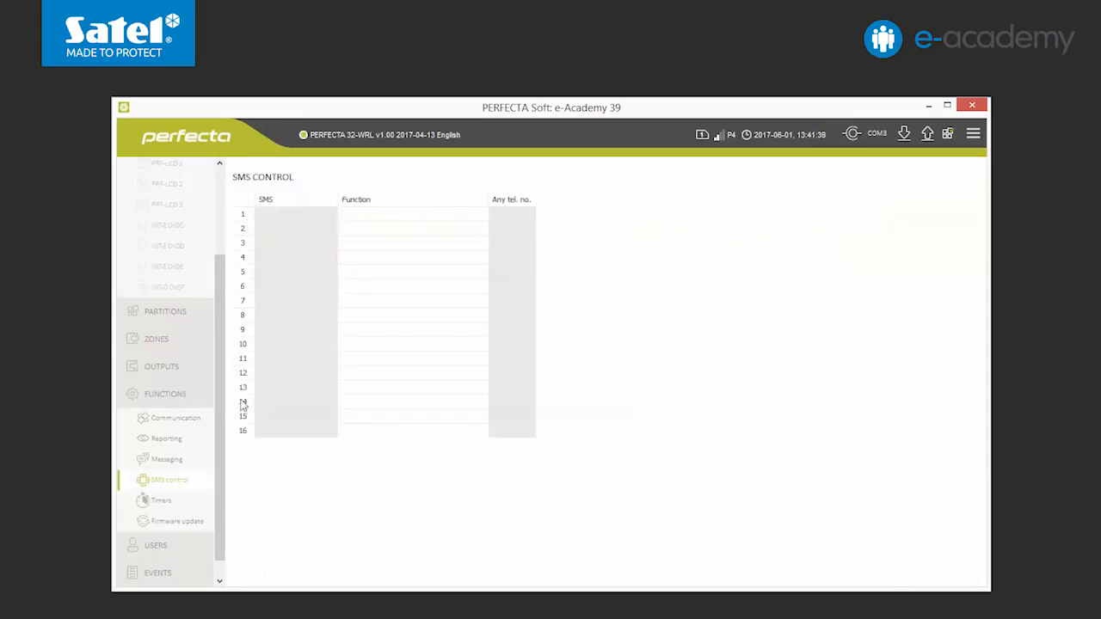
mouse_move(392, 221)
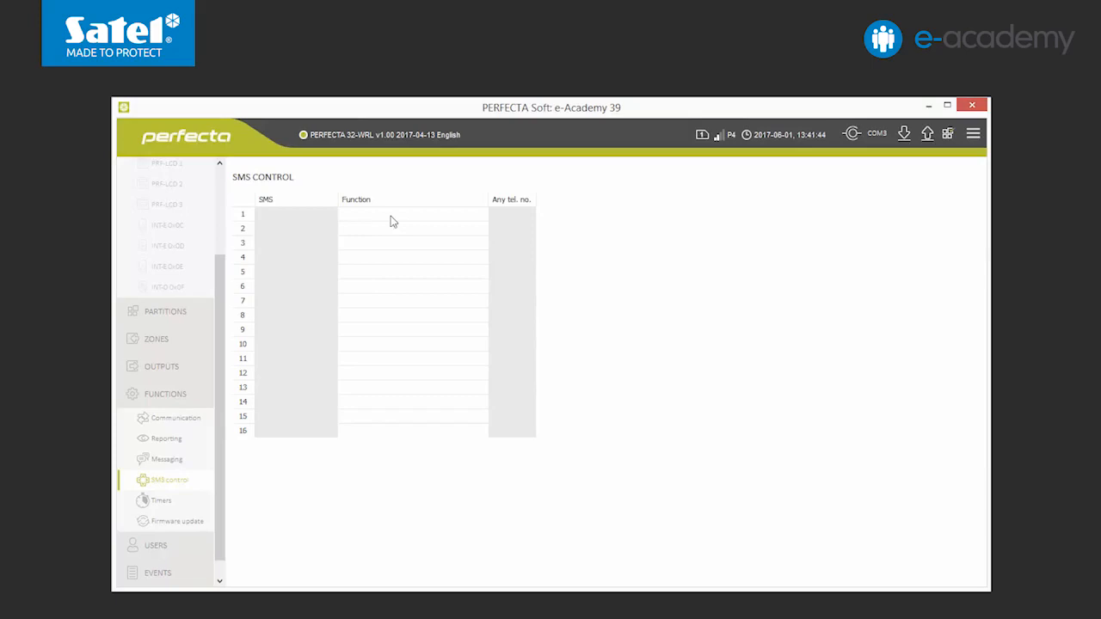
left_click(413, 213)
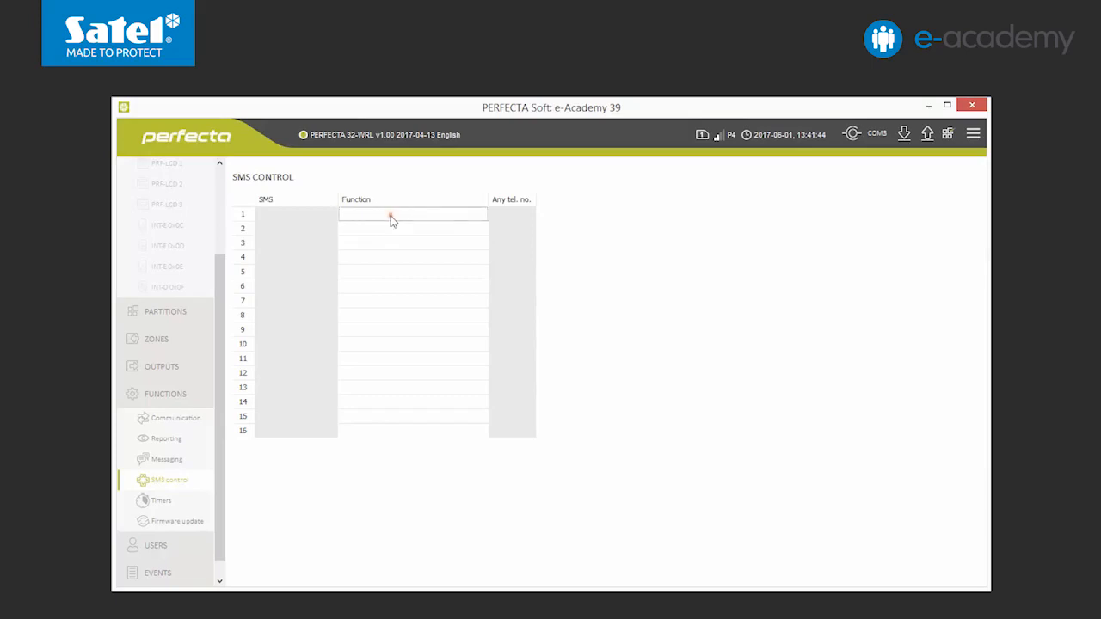
left_click(412, 213)
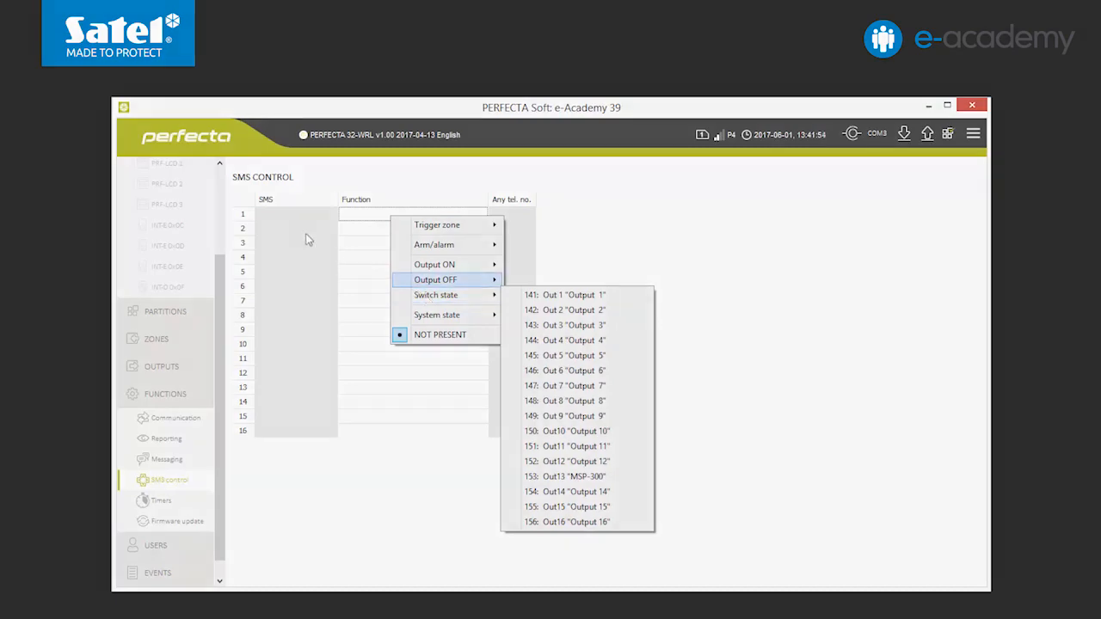
left_click(287, 215)
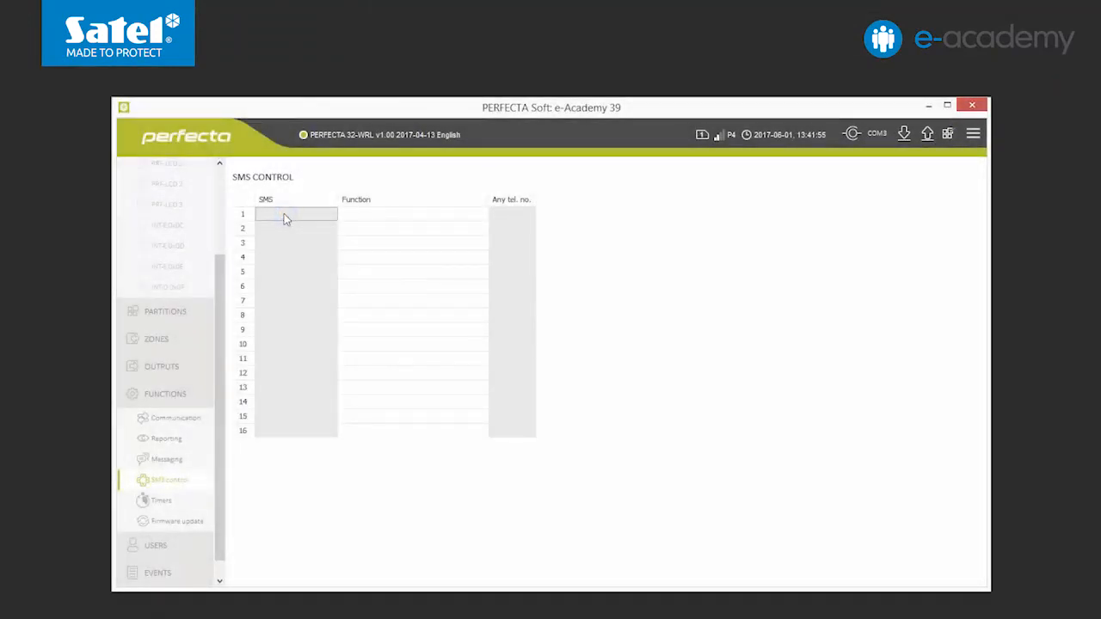
Name SMS command 1 'ARM' and assign function 49: Arm Partition 1+2, full arm.
type("ARM")
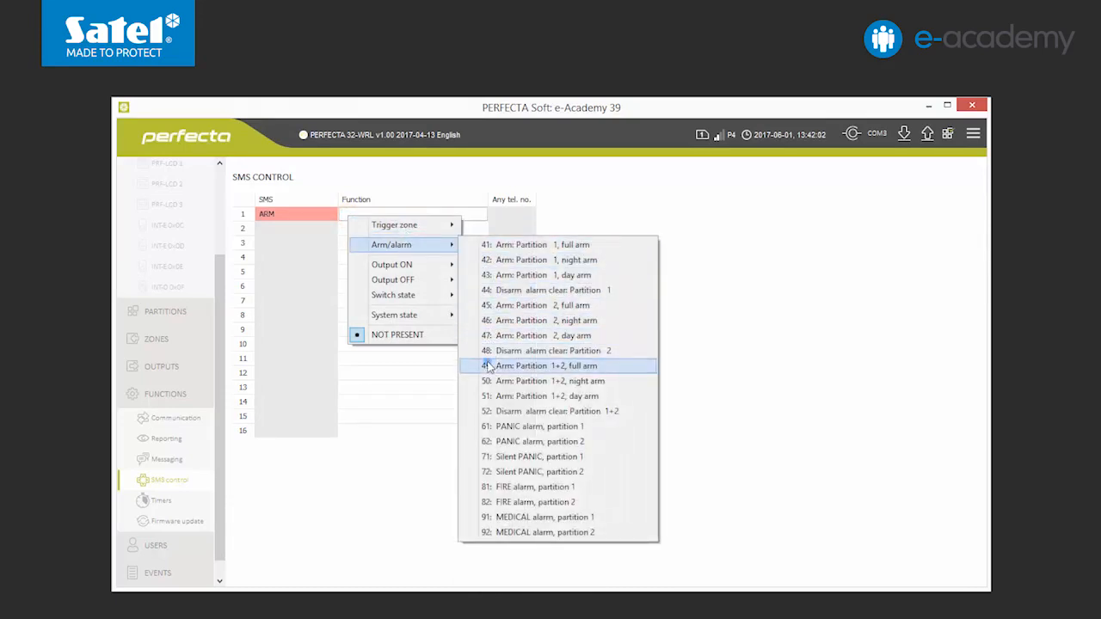
left_click(547, 365)
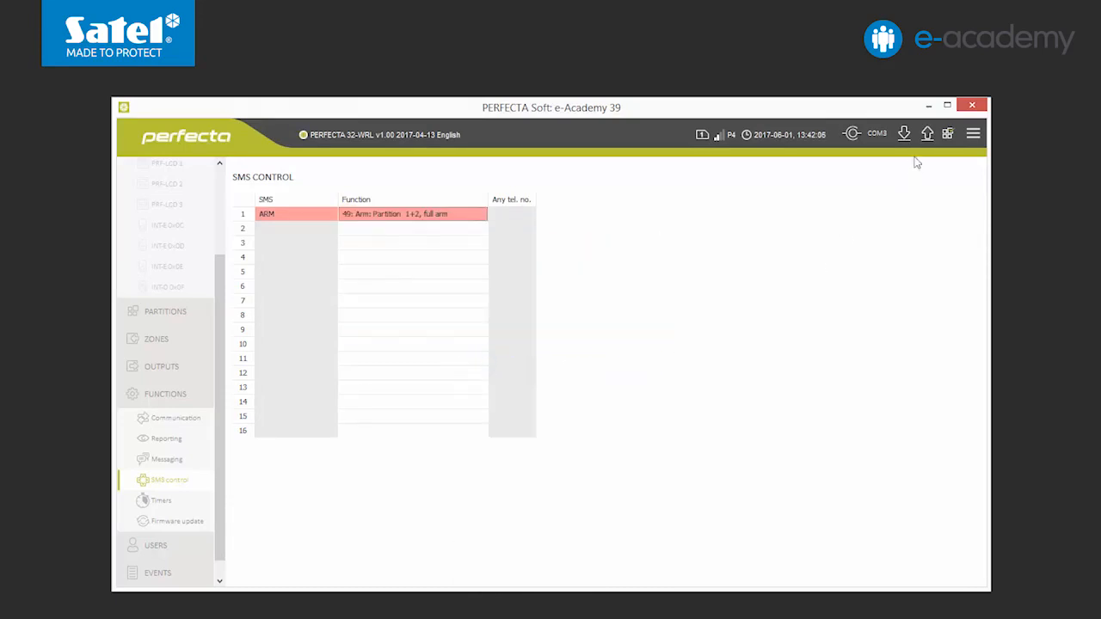